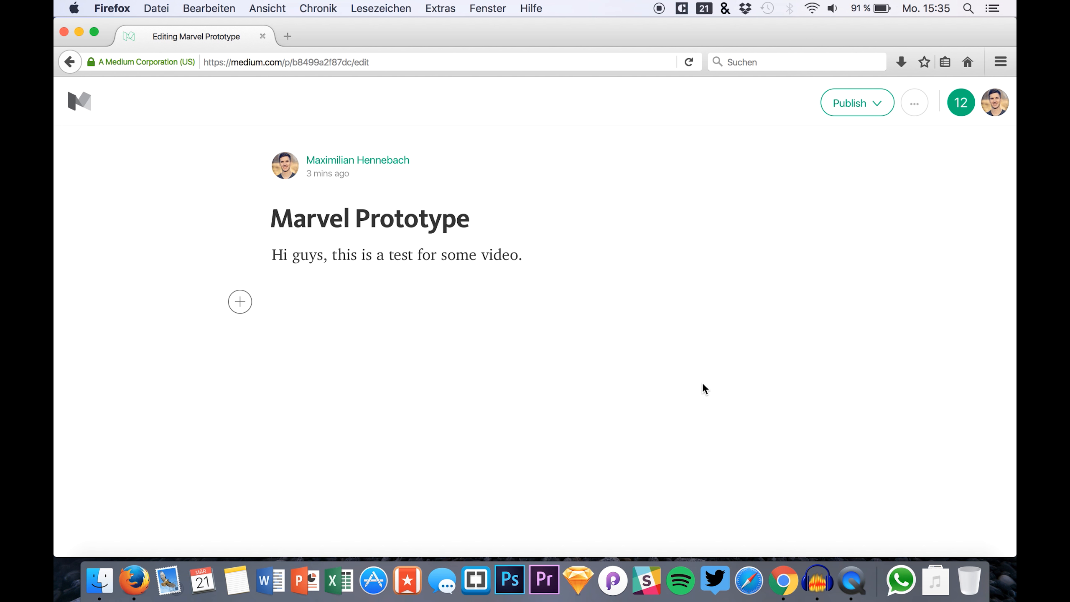
pyautogui.moveTo(730, 438)
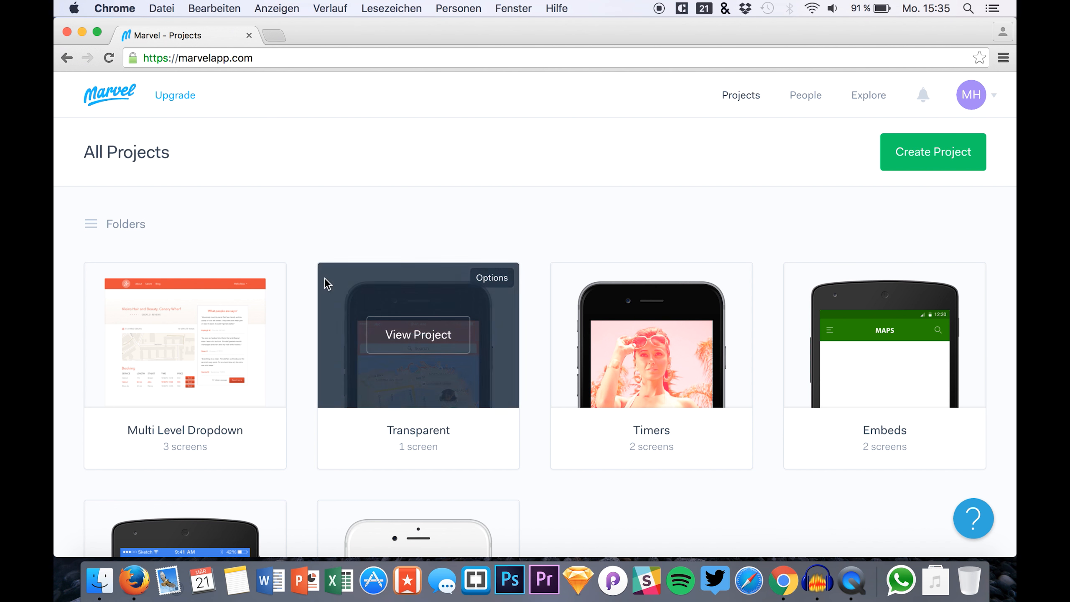
pyautogui.moveTo(392, 214)
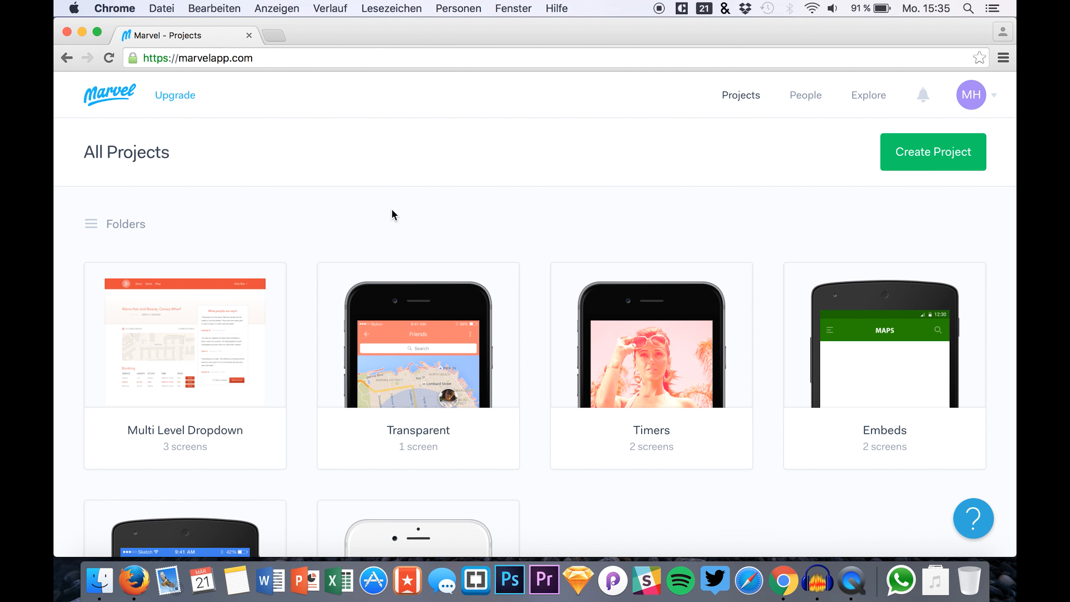
pyautogui.moveTo(420, 231)
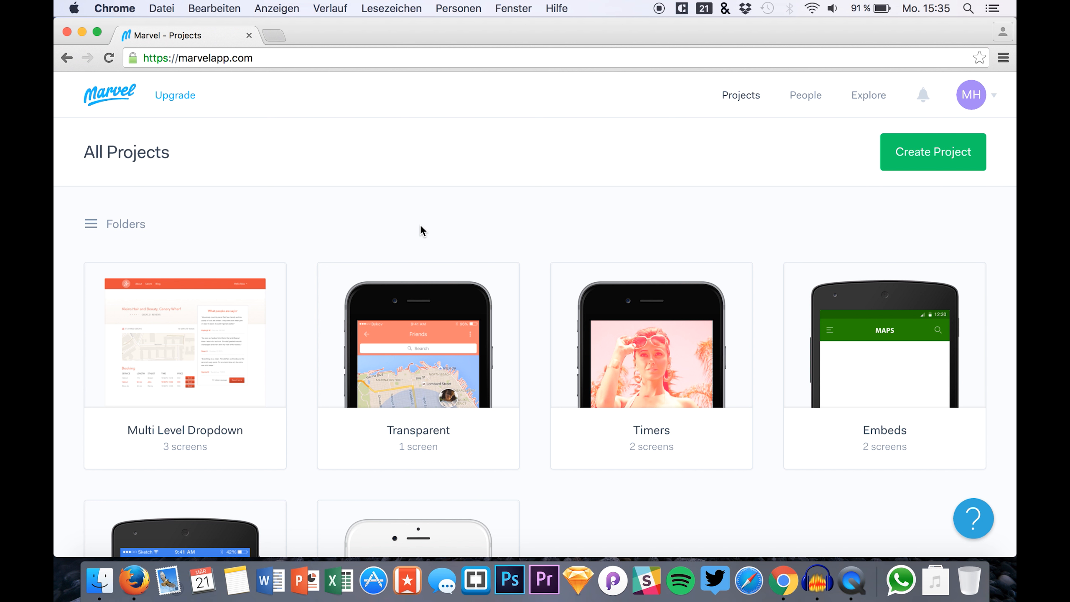
pyautogui.moveTo(412, 241)
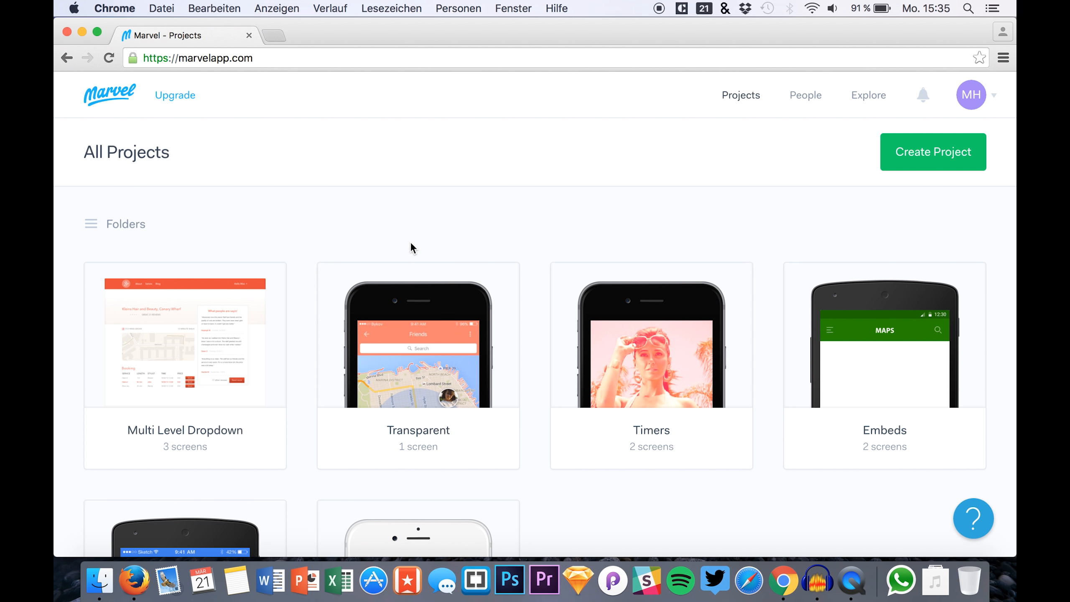
pyautogui.moveTo(498, 279)
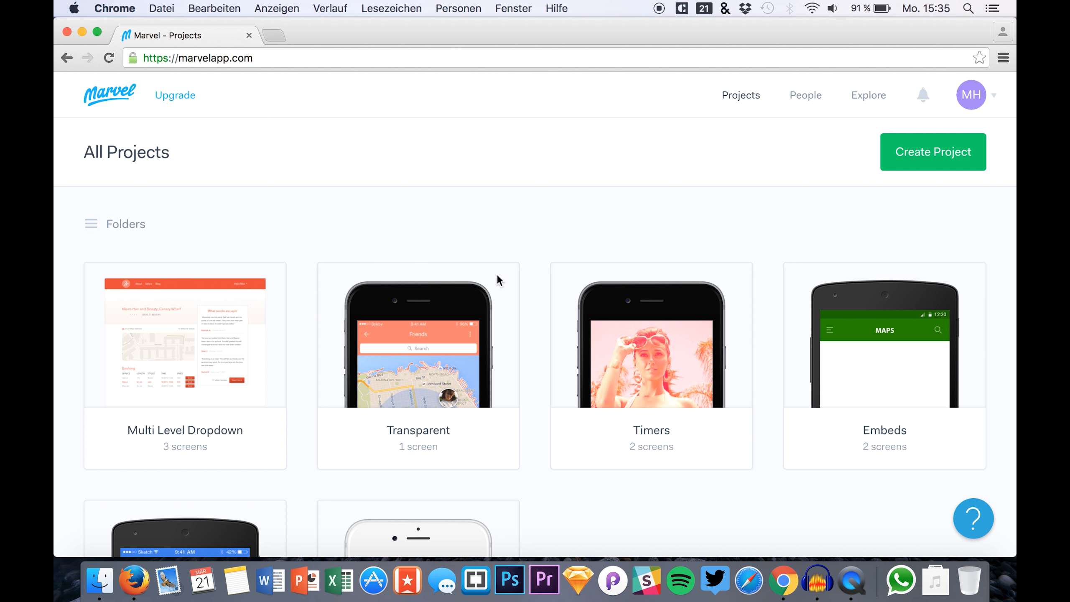
pyautogui.moveTo(391, 228)
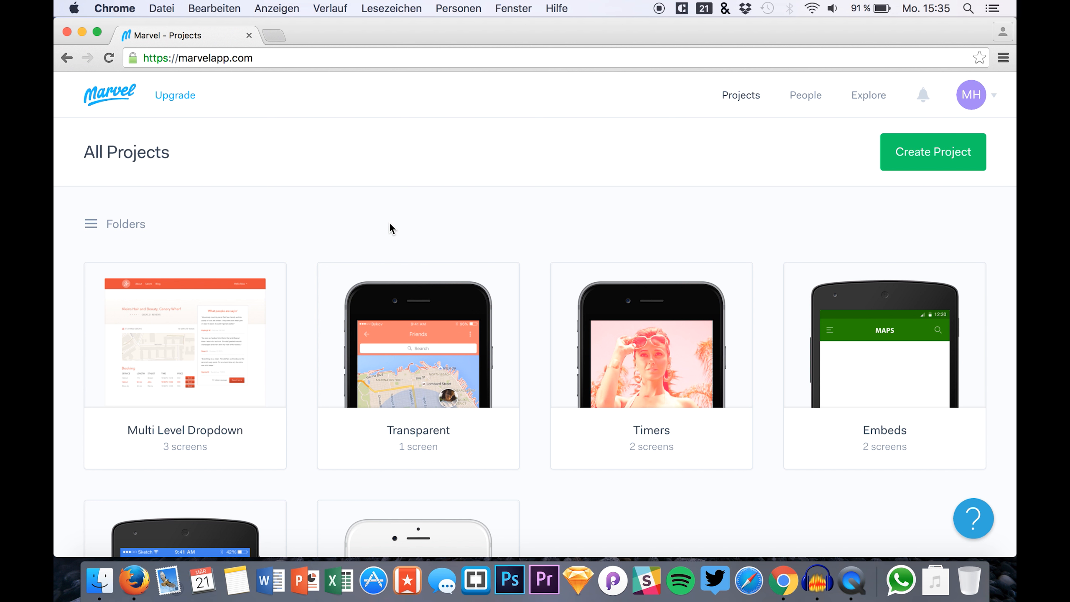
pyautogui.moveTo(418, 334)
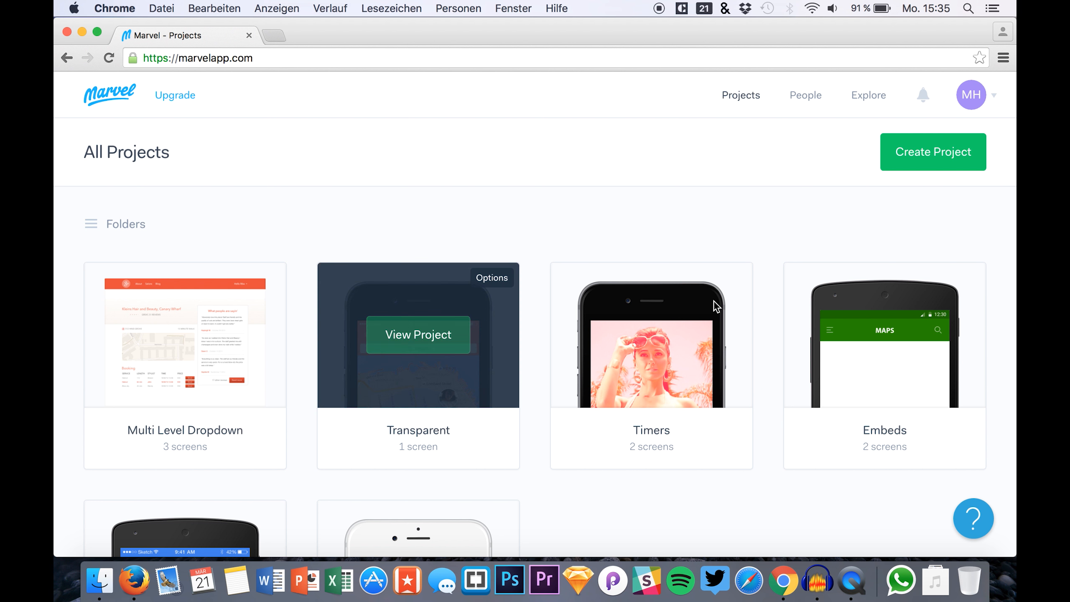
pyautogui.moveTo(418, 350)
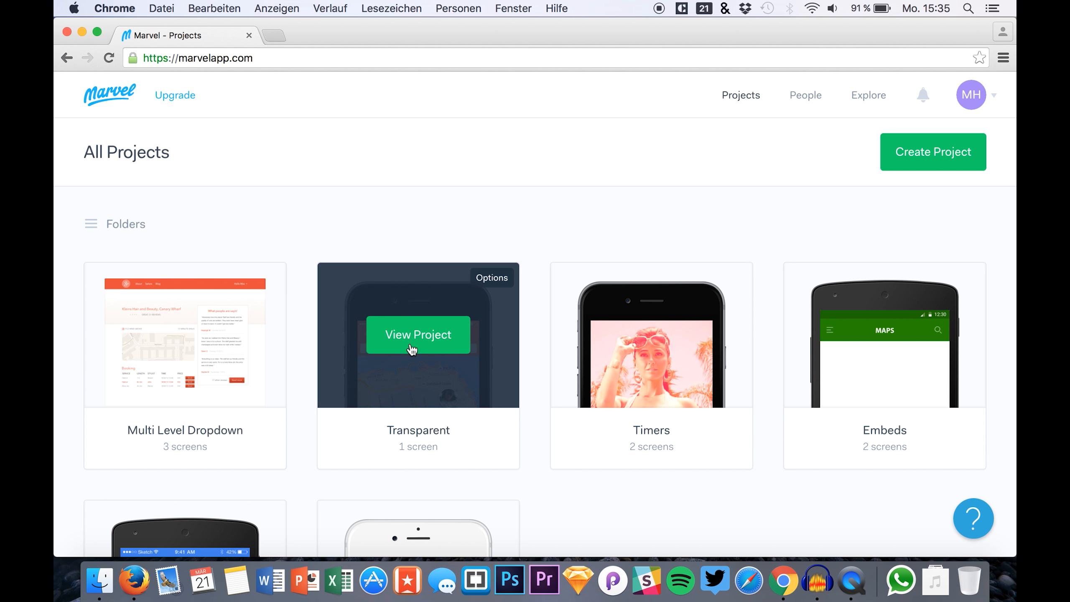
# Open the Transparent project and show its Share > Embed iframe code.
pyautogui.click(417, 335)
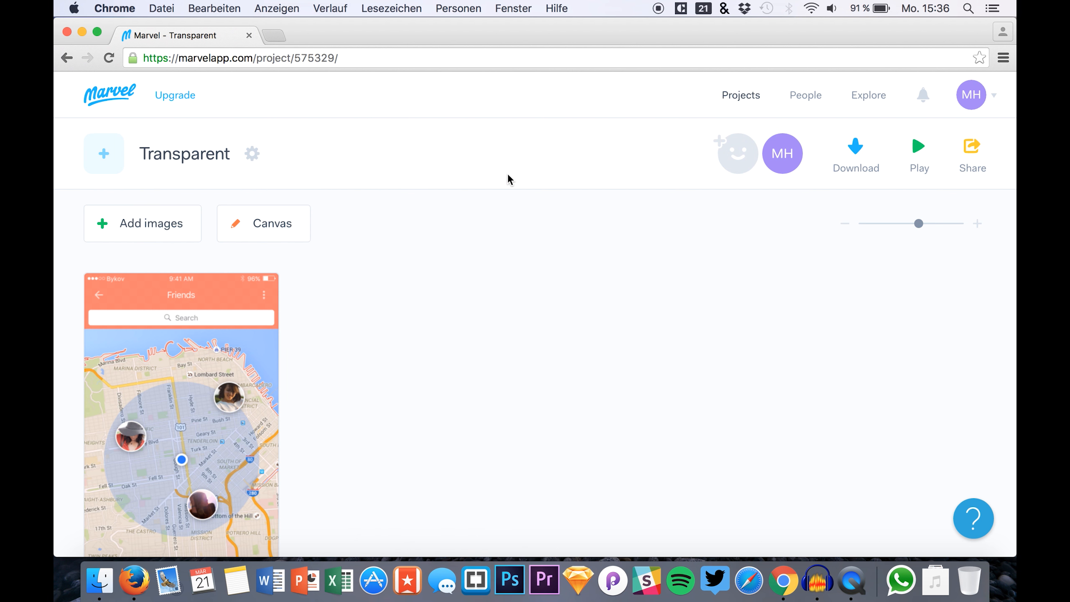
pyautogui.moveTo(975, 183)
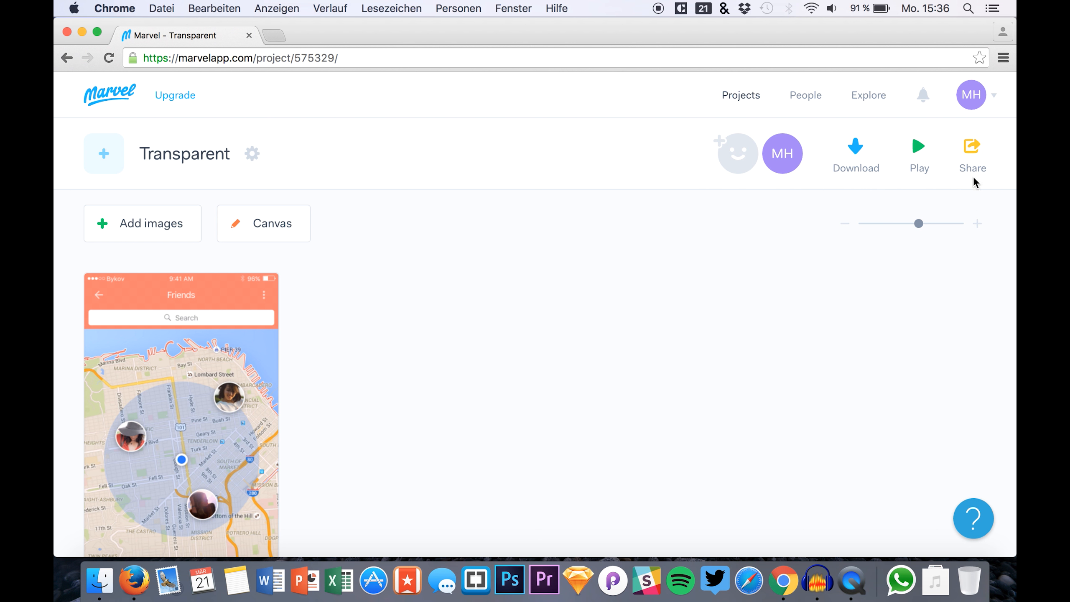
pyautogui.moveTo(971, 148)
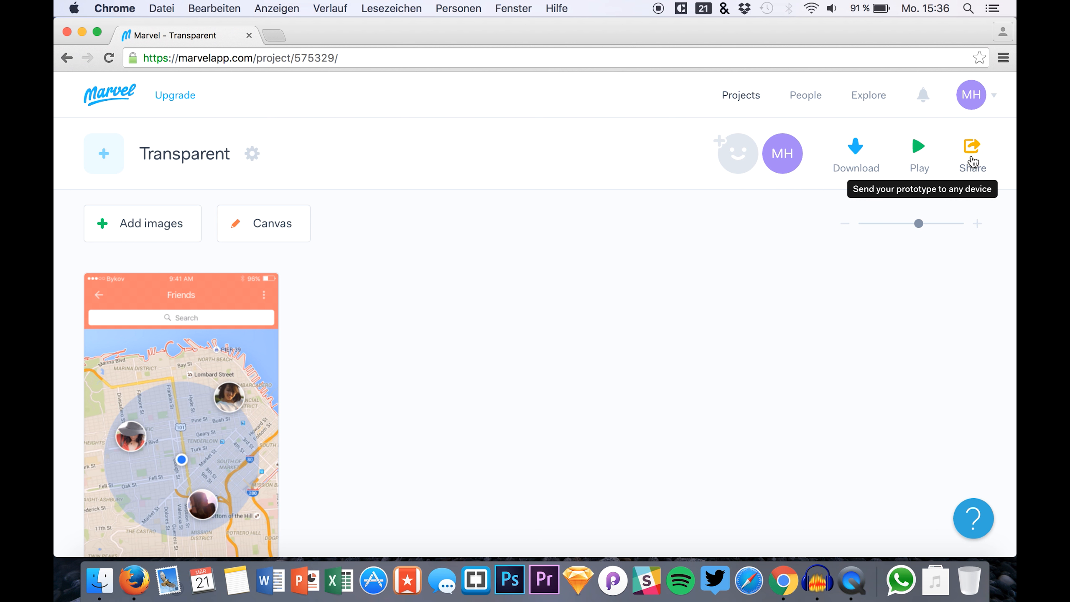
pyautogui.click(970, 145)
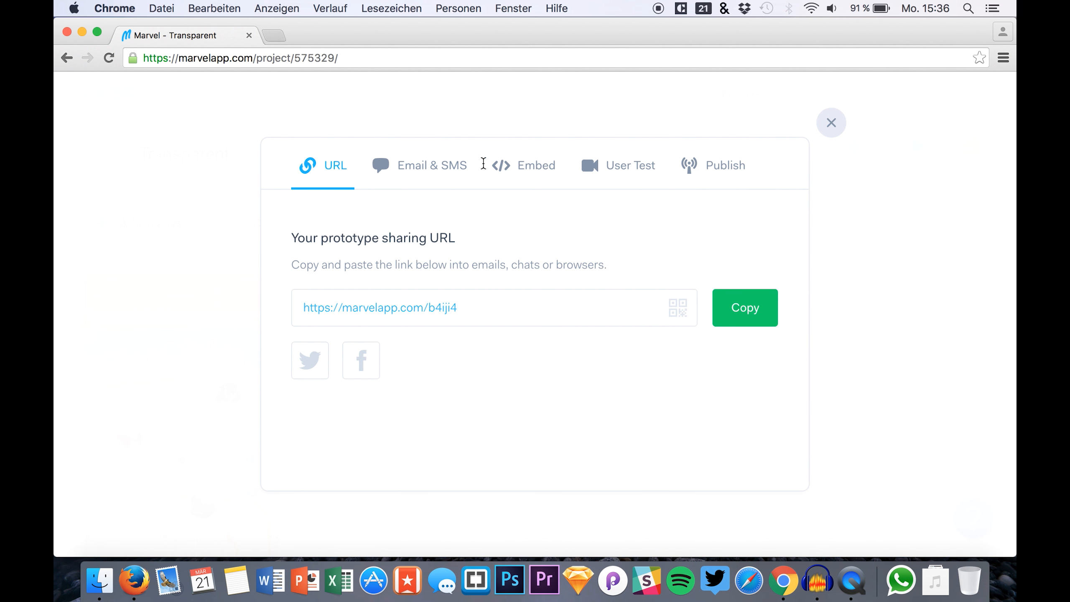
pyautogui.click(536, 165)
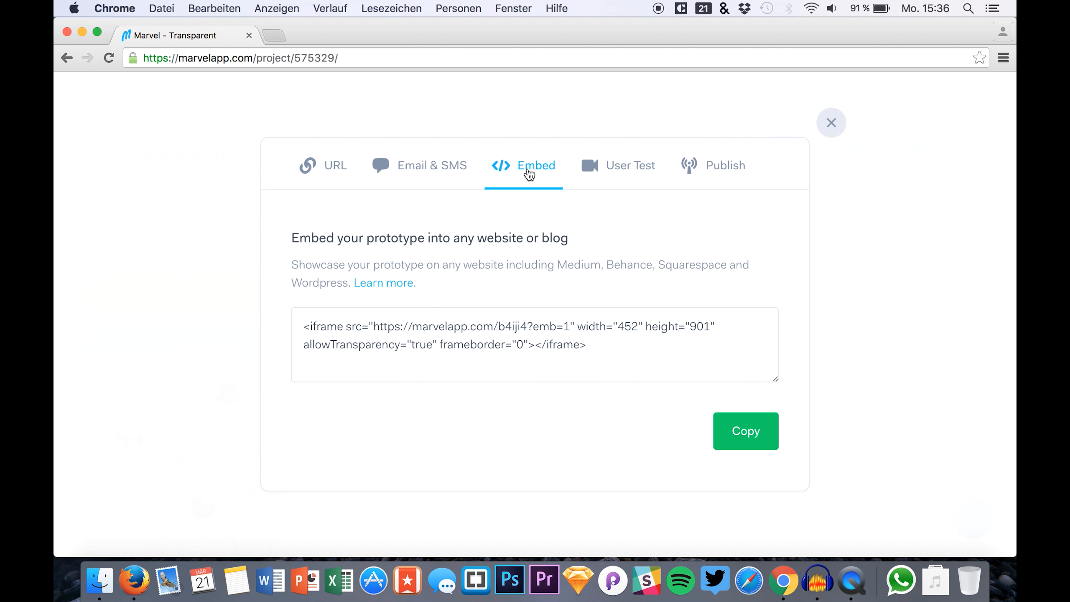
pyautogui.moveTo(540, 323)
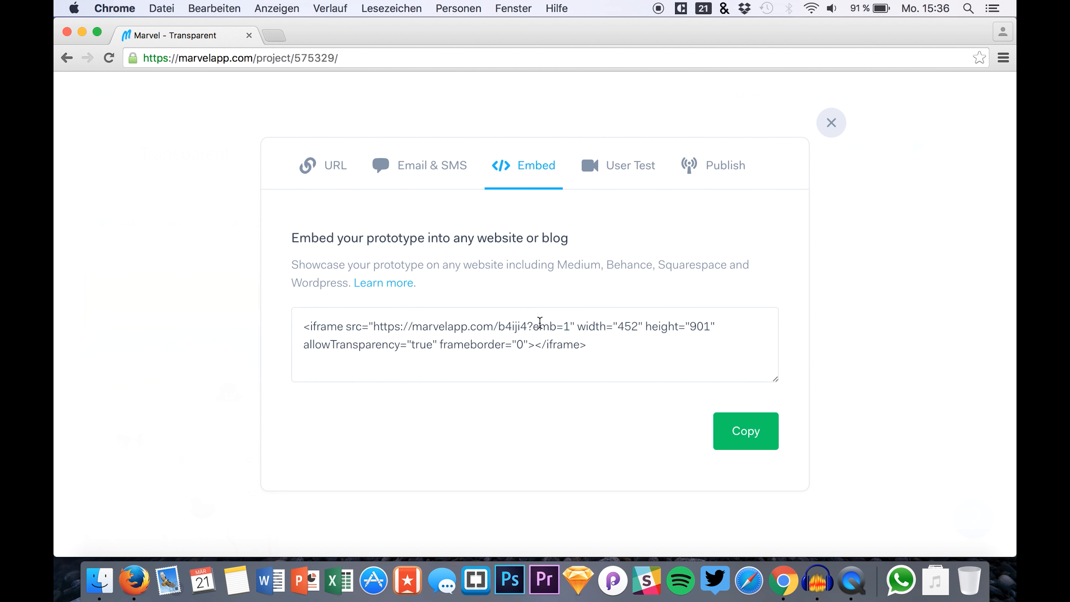
pyautogui.moveTo(121, 580)
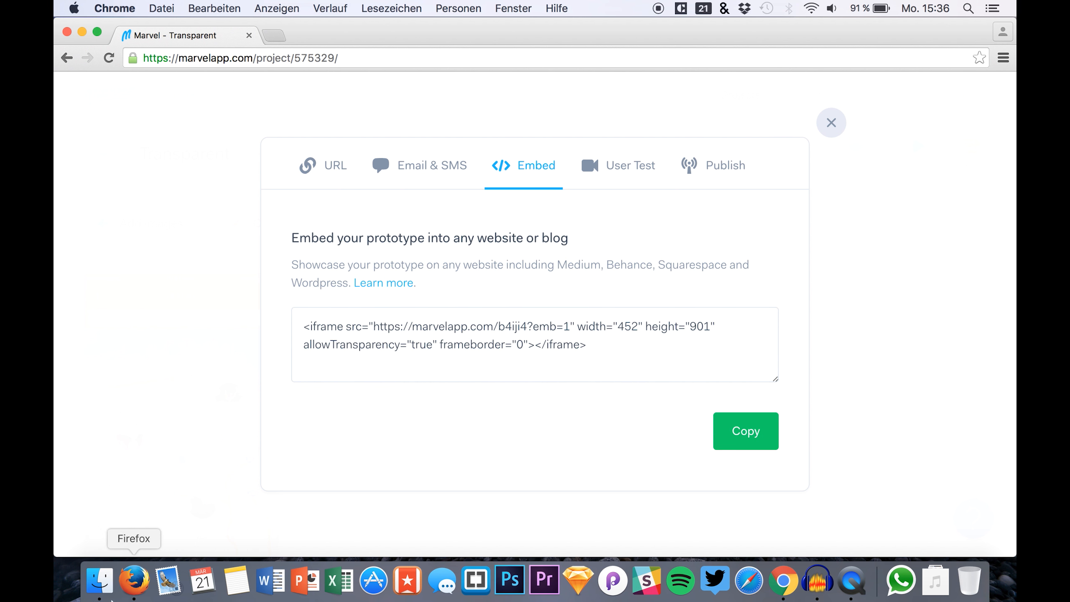
# Return to the Marvel Prototype draft and place the cursor on an empty line below the intro.
pyautogui.click(133, 581)
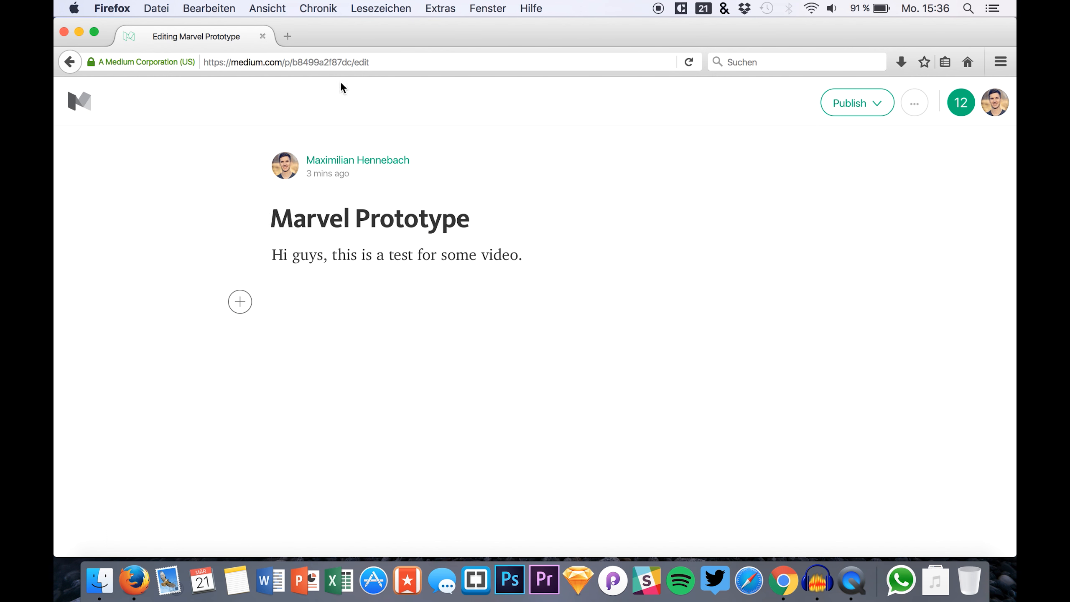
pyautogui.moveTo(240, 302)
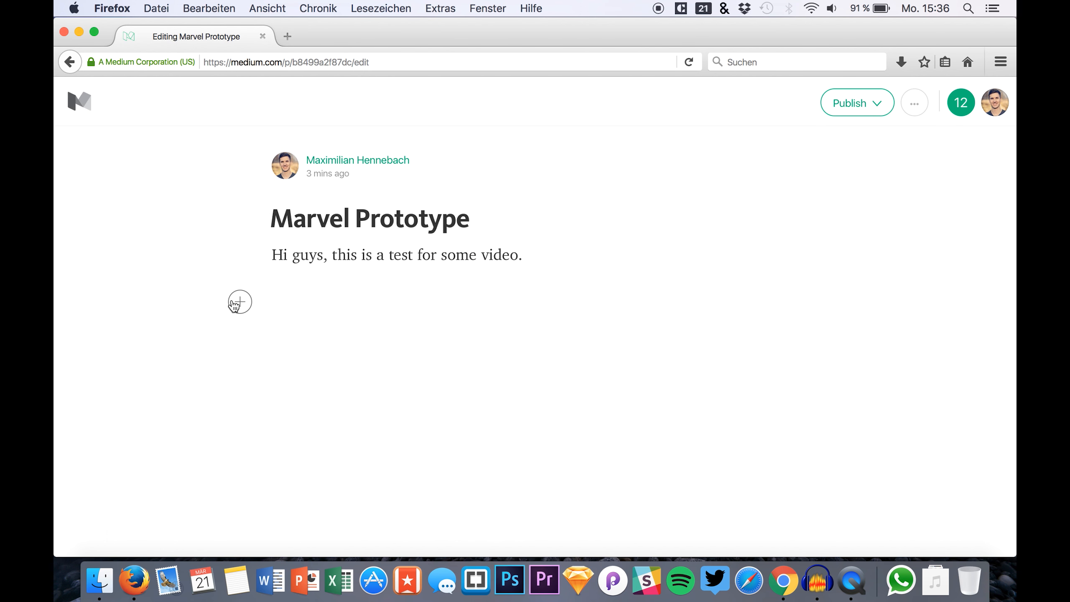
pyautogui.click(239, 302)
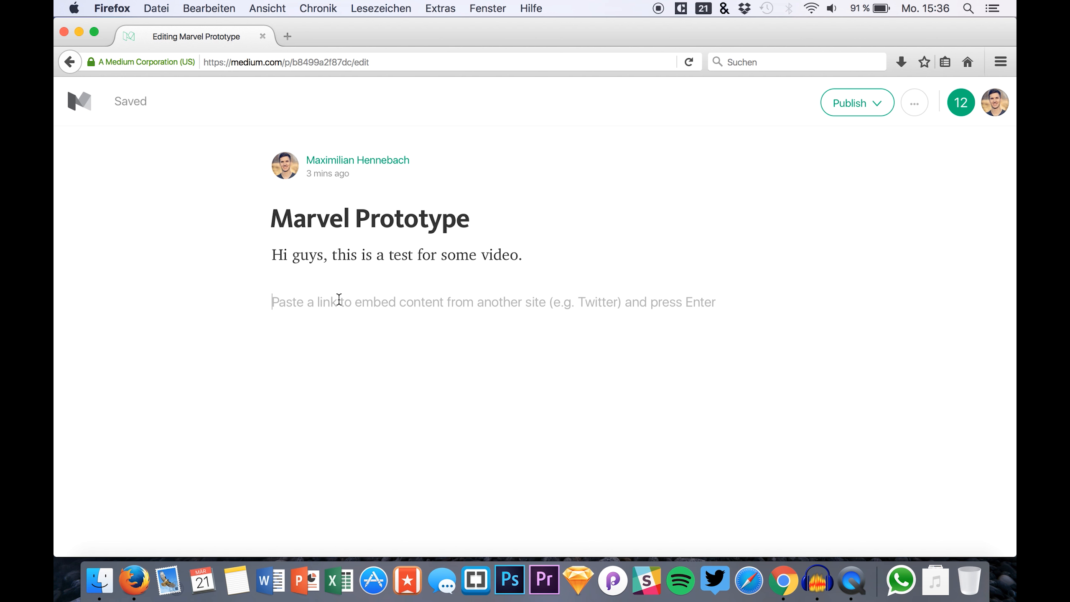
pyautogui.moveTo(850, 580)
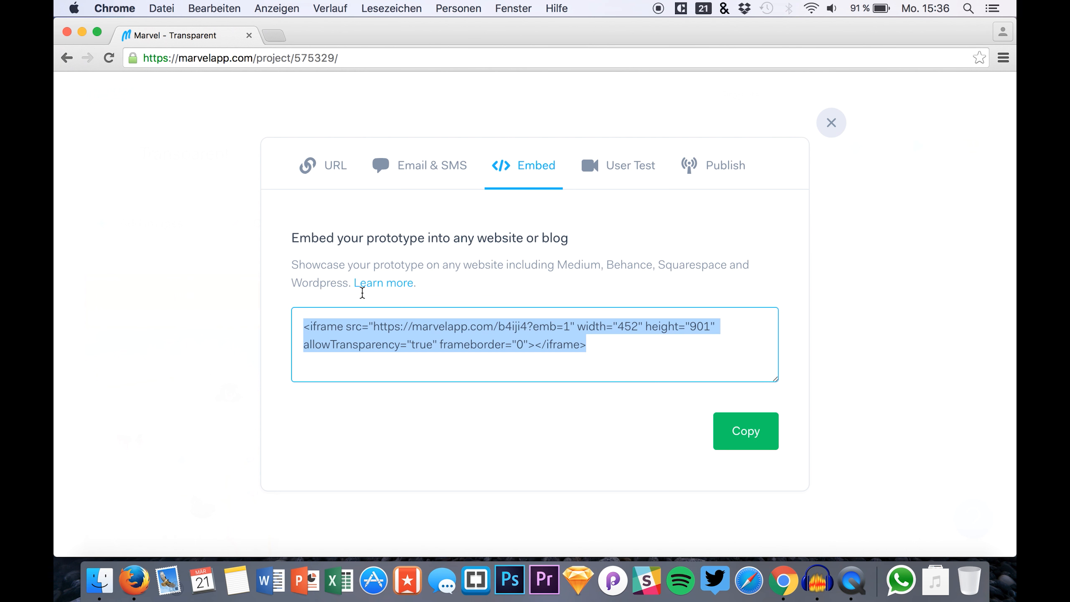
pyautogui.moveTo(272, 48)
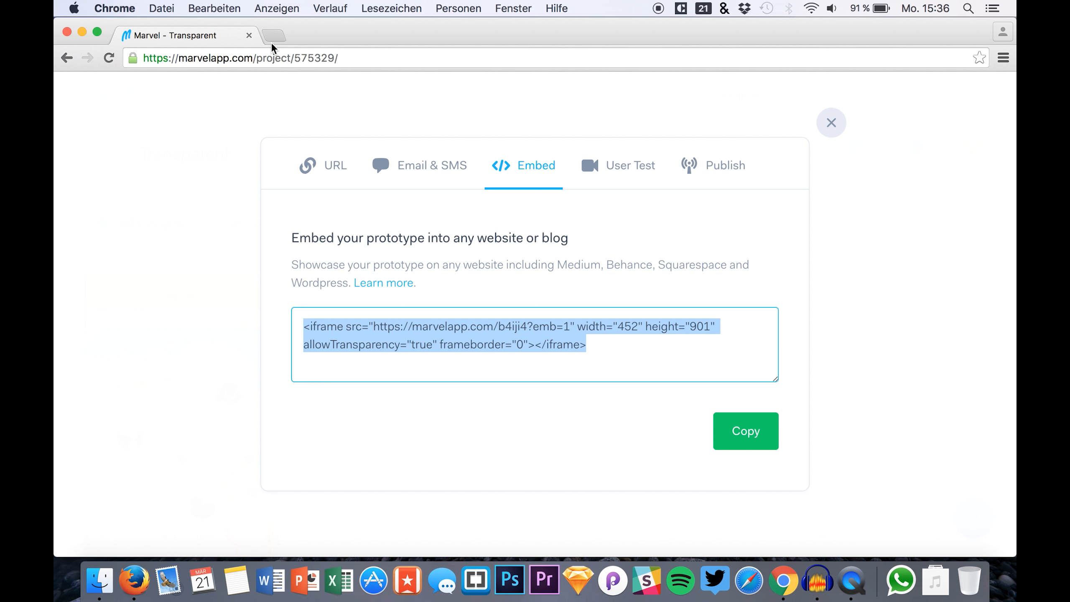
# Paste the marvelapp.com/b4iji4?emb=1 link to embed the prototype, then bring up publish options.
pyautogui.click(272, 35)
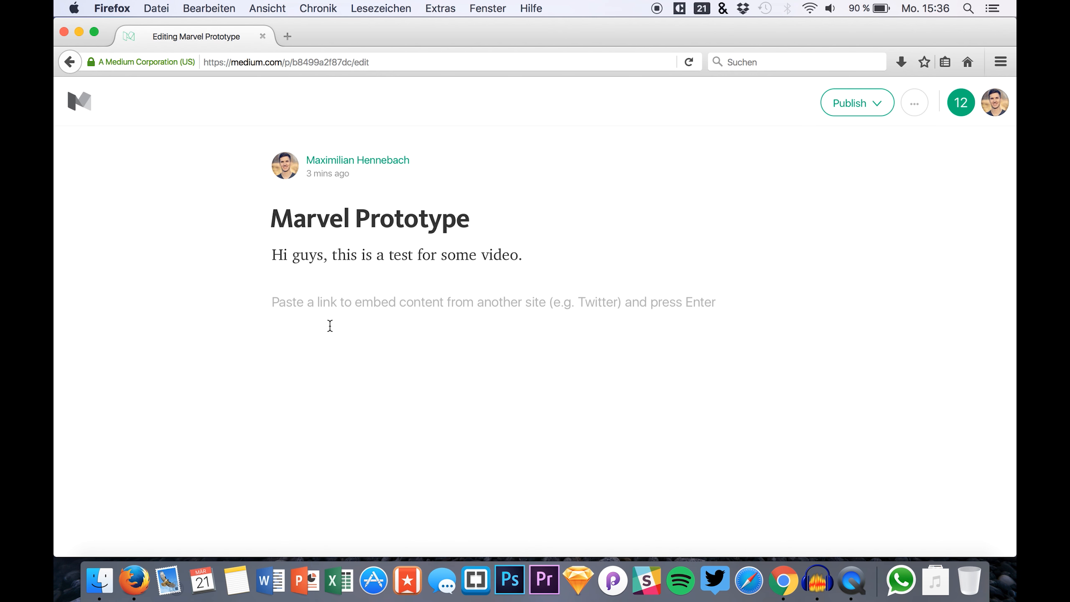
pyautogui.write('https://marvelapp.com/b4iji4?emb=1')
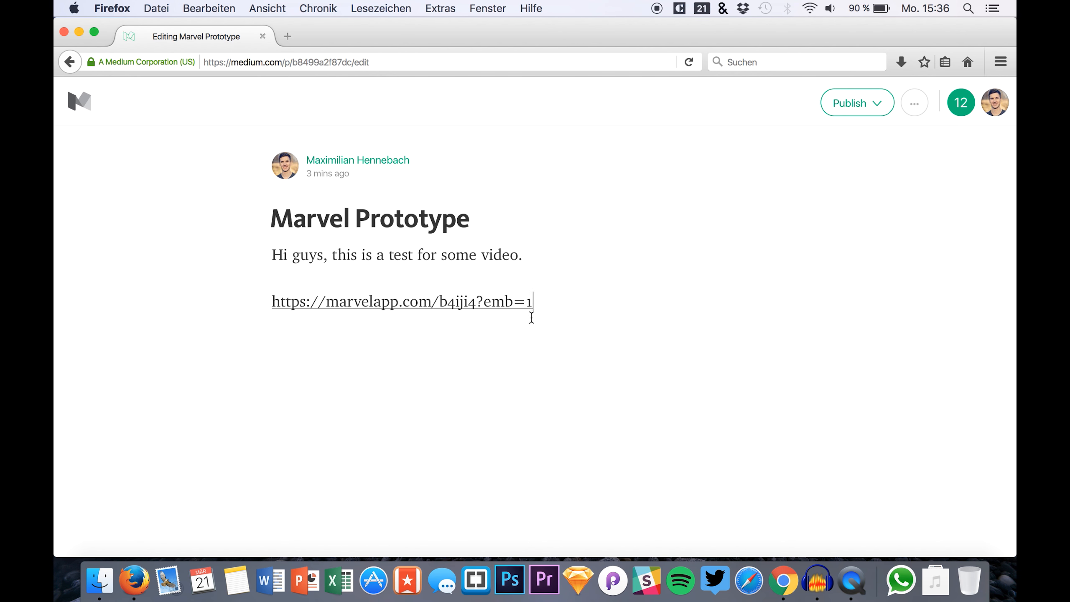
pyautogui.moveTo(566, 316)
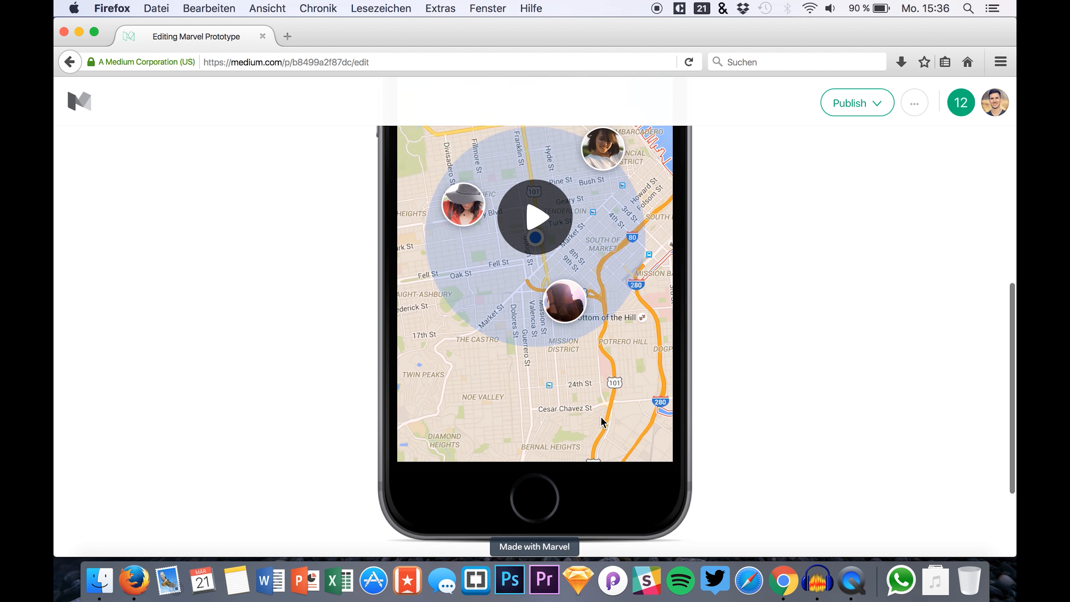
pyautogui.scroll(3)
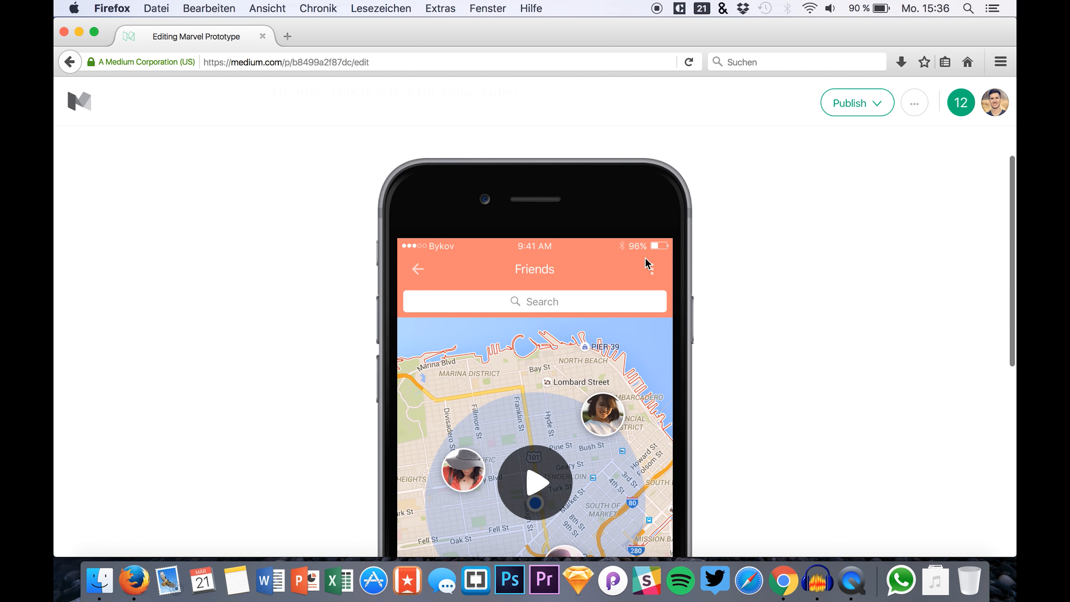
pyautogui.click(852, 103)
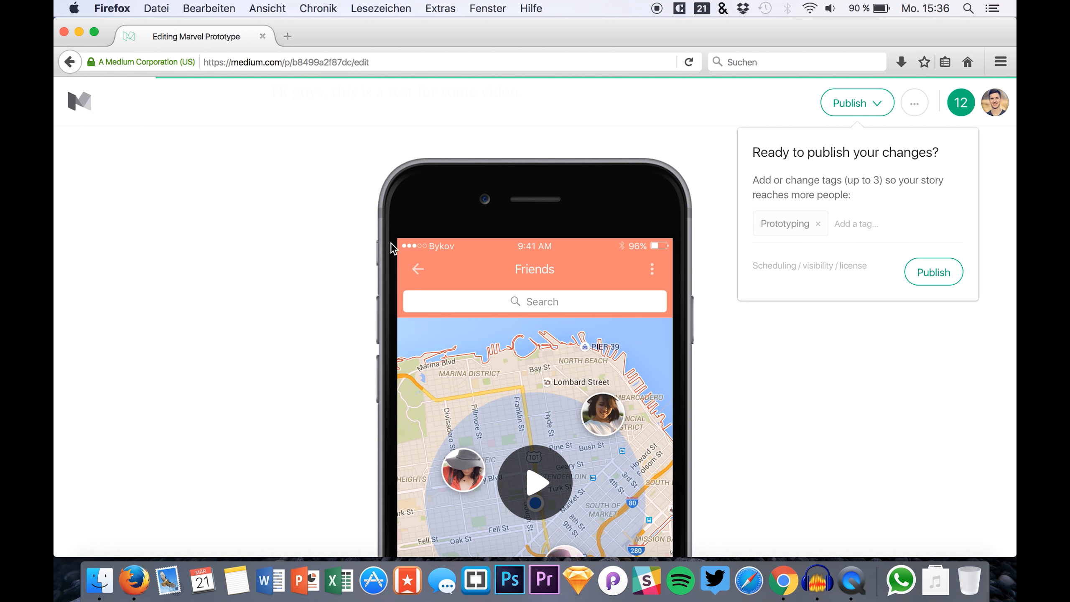
# Publish the story and scroll through to check the embedded iPhone prototype.
pyautogui.click(933, 271)
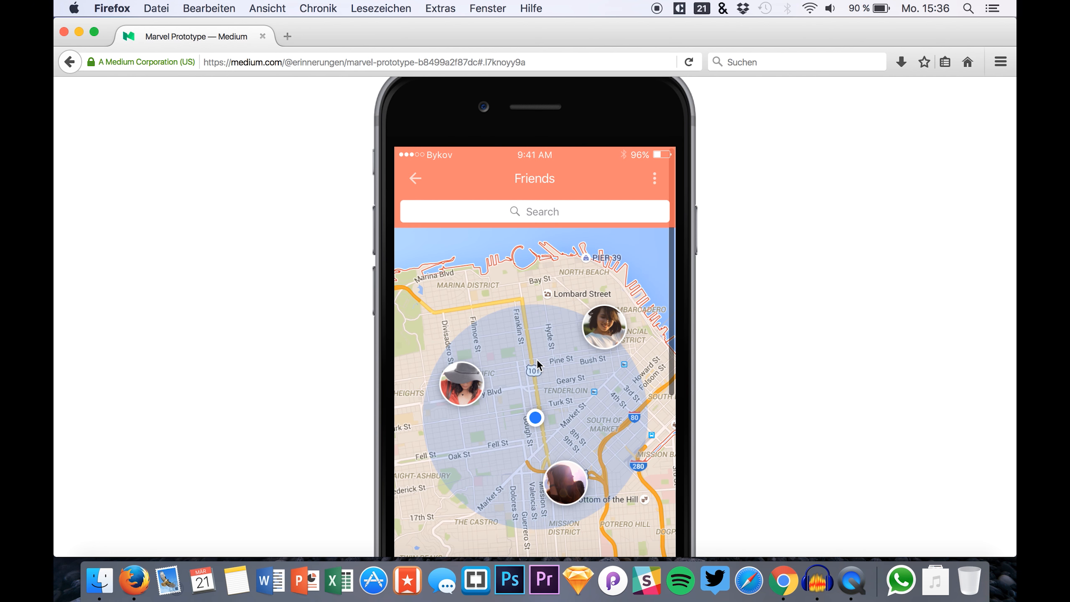
pyautogui.scroll(-3)
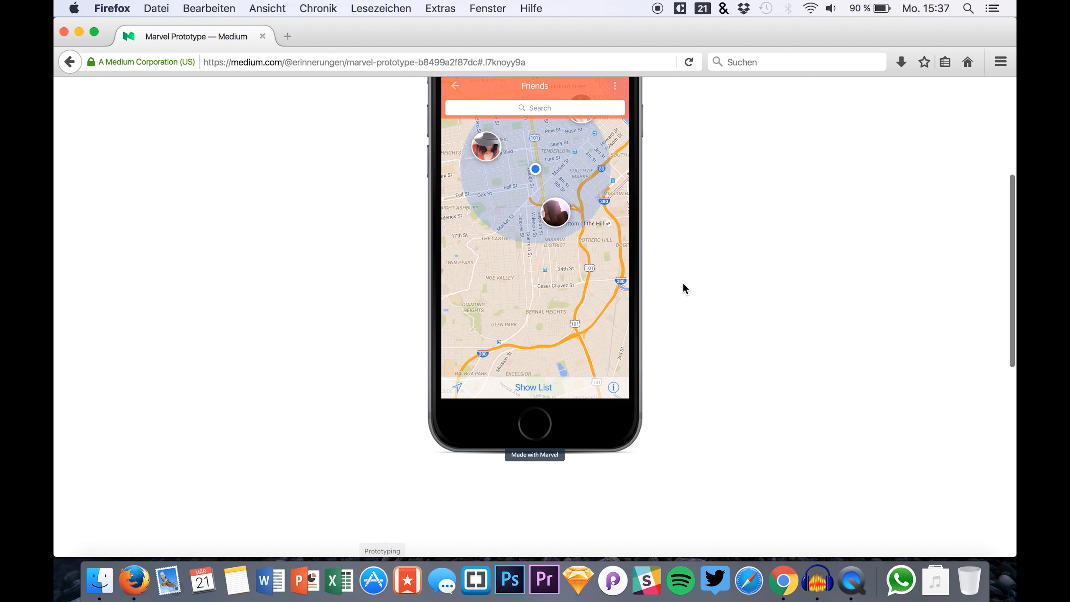
pyautogui.scroll(3)
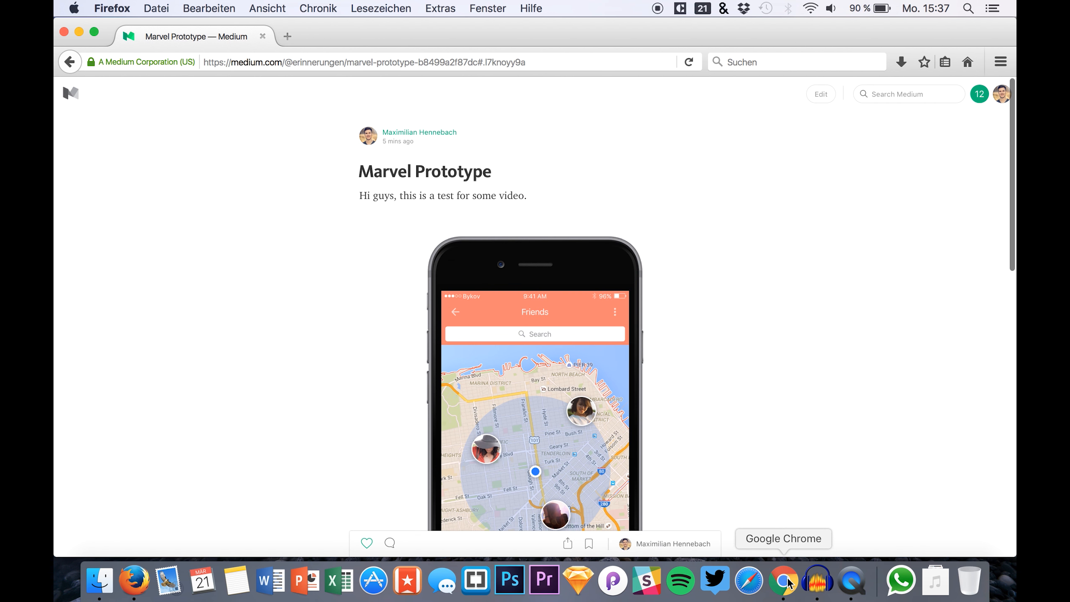
# Close the scratch tab, copy the iframe code, and dismiss Marvel's sharing dialog.
pyautogui.click(783, 580)
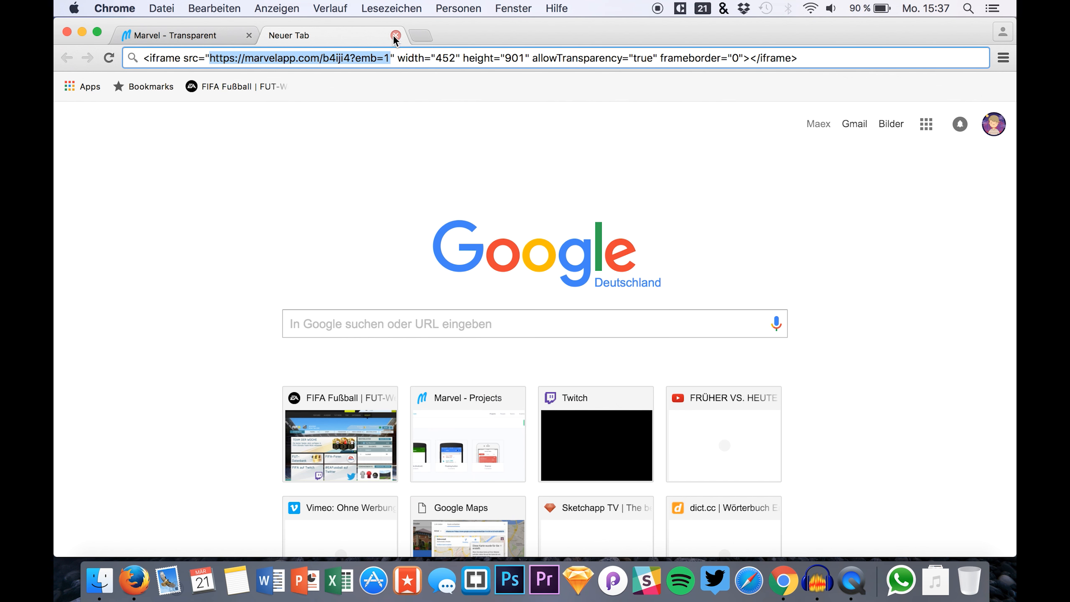
pyautogui.click(394, 35)
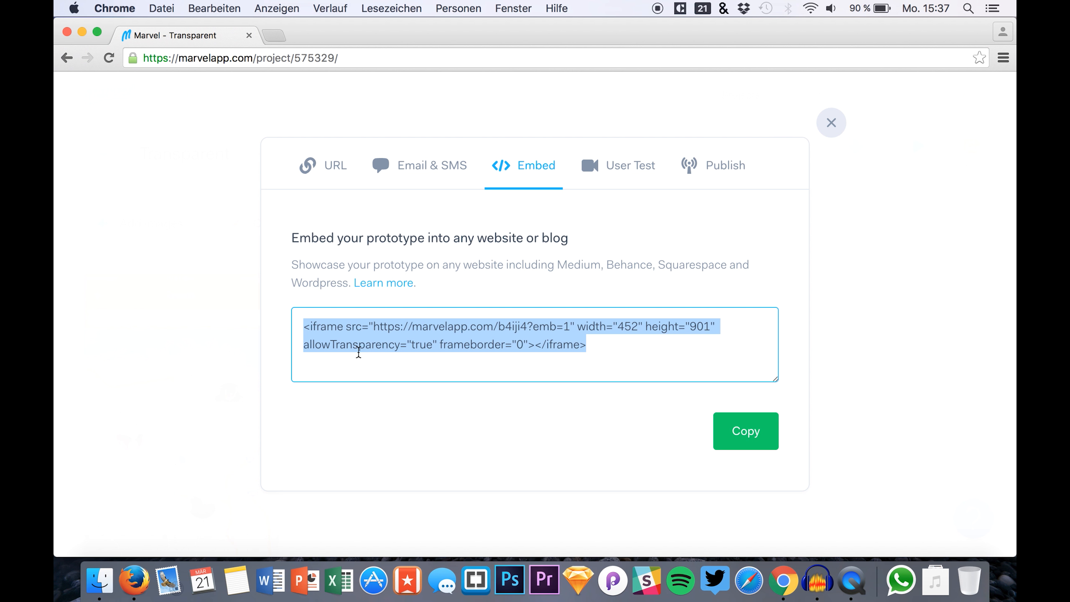
pyautogui.moveTo(609, 342)
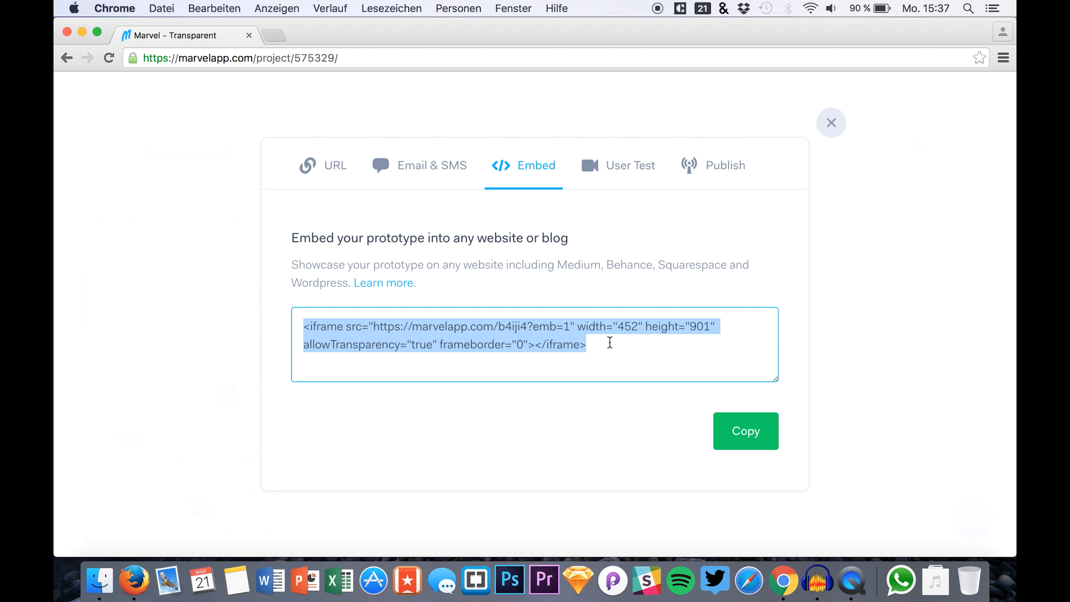
pyautogui.moveTo(556, 345)
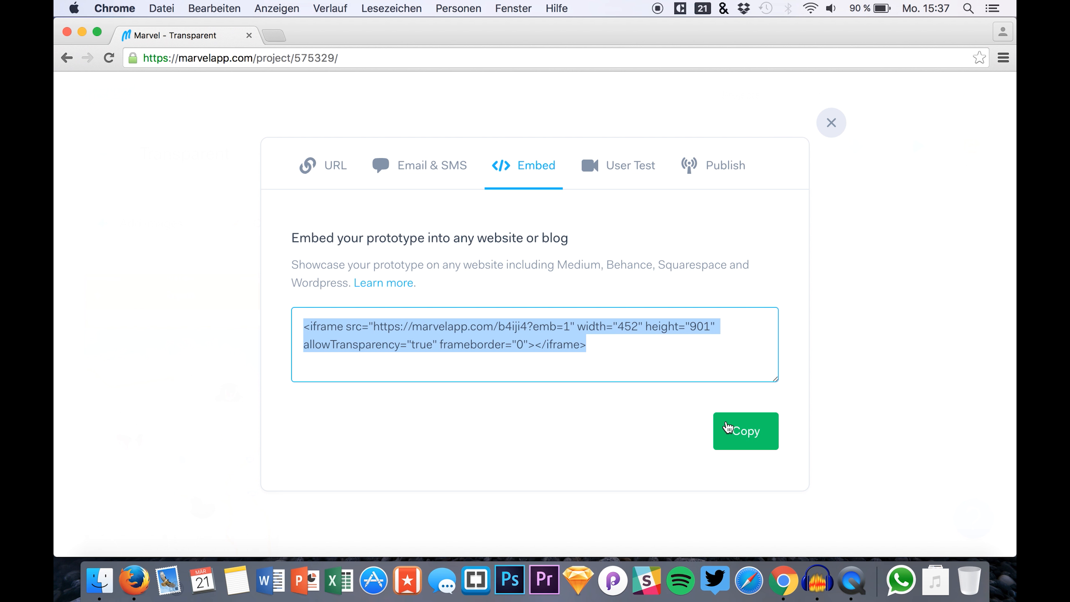
pyautogui.click(831, 123)
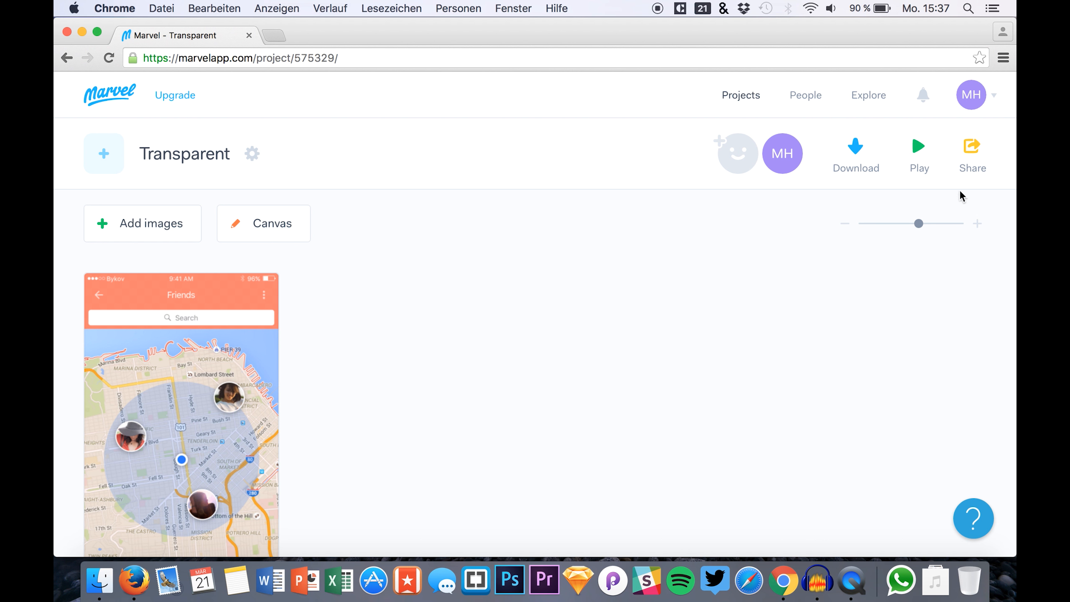
pyautogui.click(972, 148)
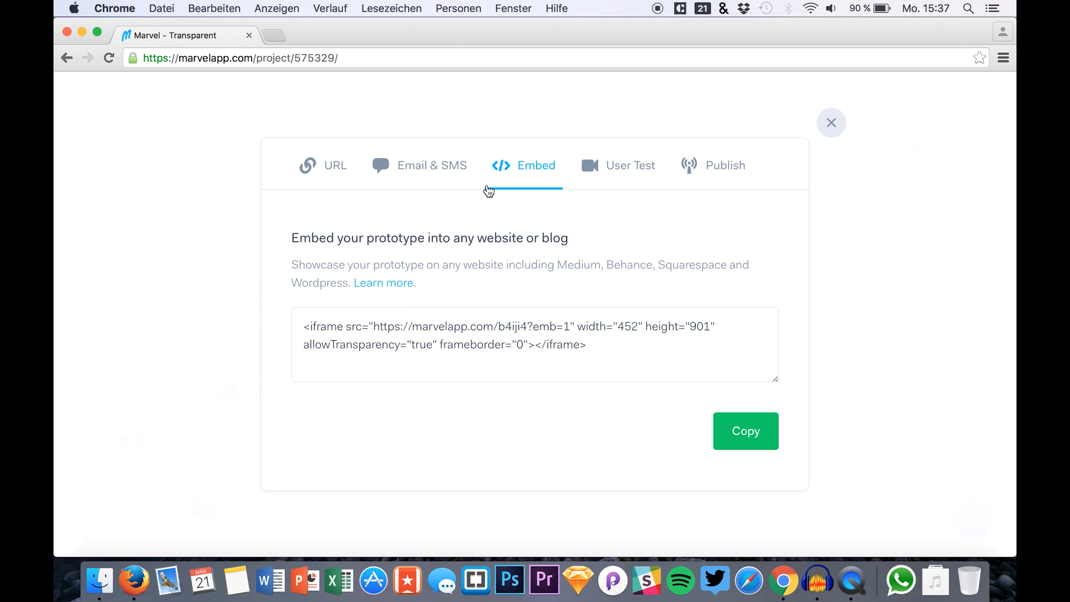
pyautogui.click(831, 122)
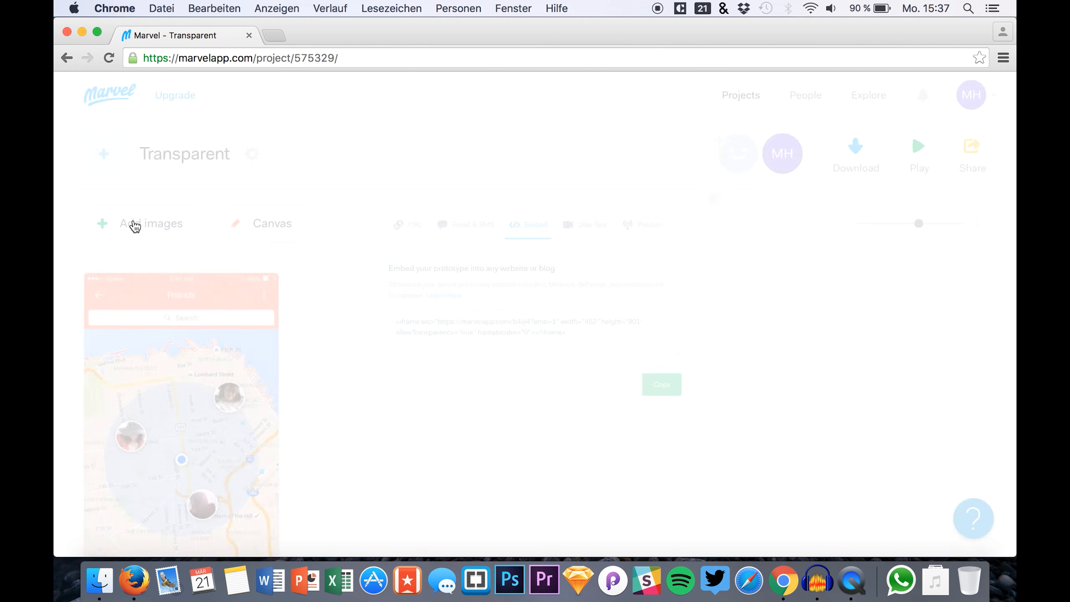